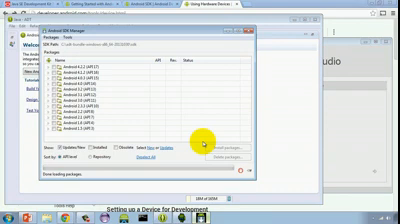
{"action": "mouse_move", "coordinate": [246, 30]}
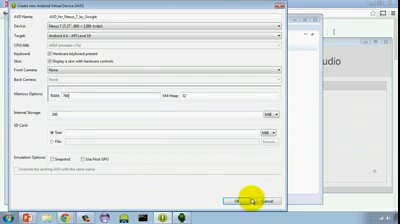
Step: Confirm creation of the new virtual device so it appears in the AVD list
{"action": "left_click", "coordinate": [244, 186]}
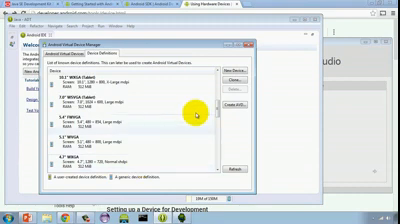
{"action": "scroll", "scroll_direction": "down", "scroll_amount": 3}
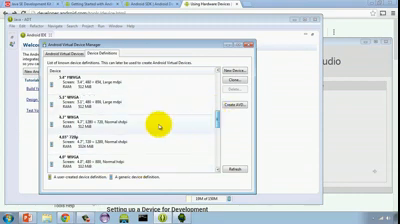